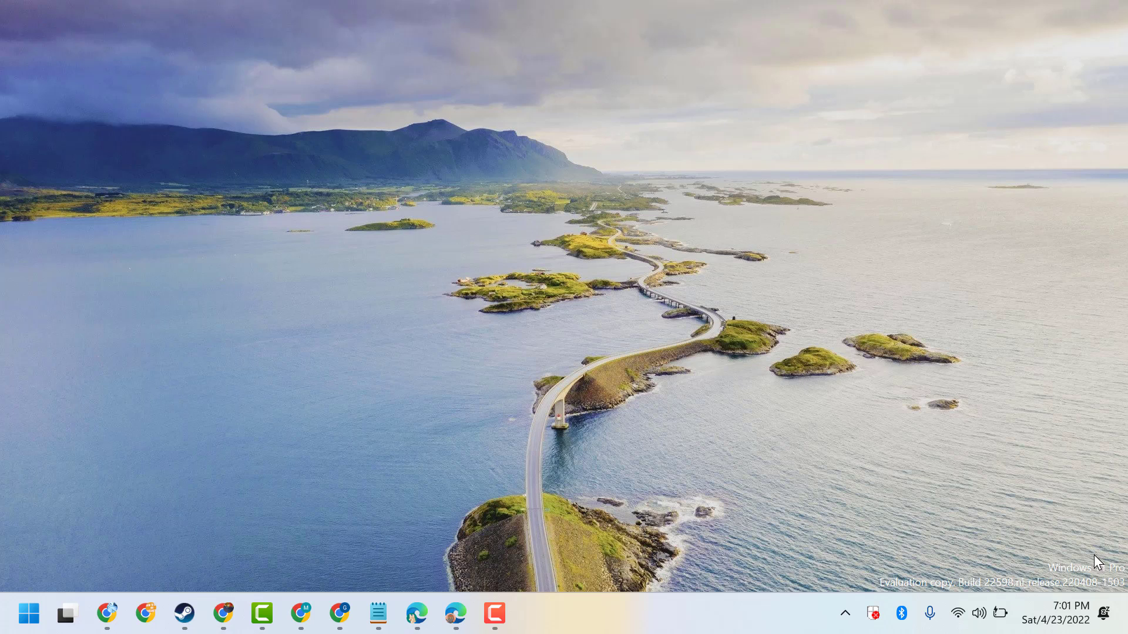
mouse_move(109, 582)
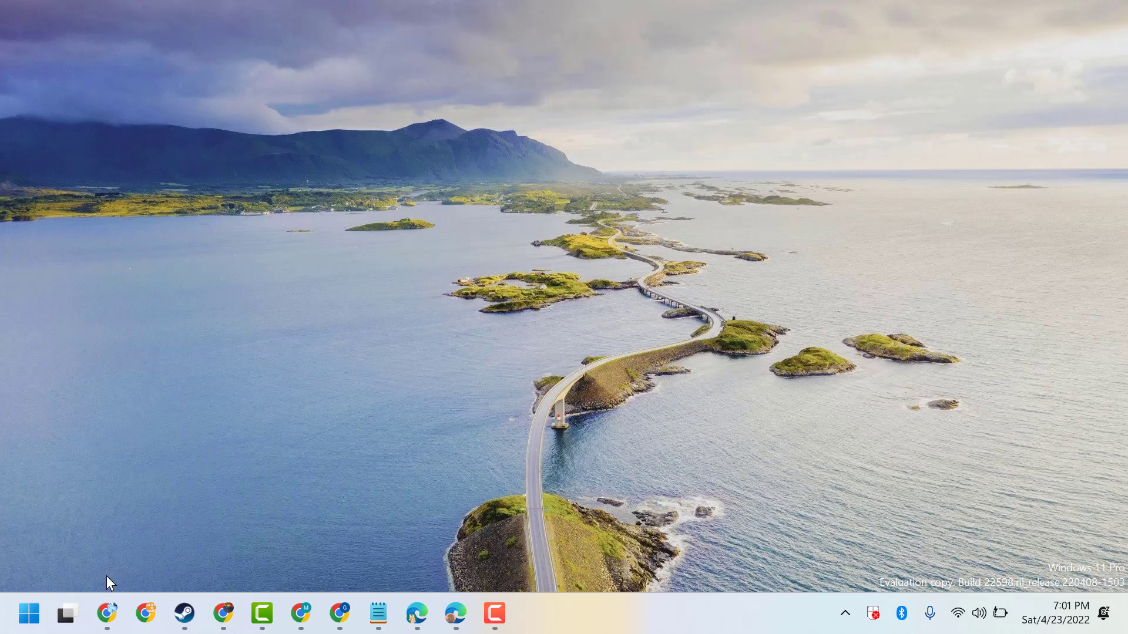
Launch Chrome and search the address bar for an image compressor
left_click(144, 615)
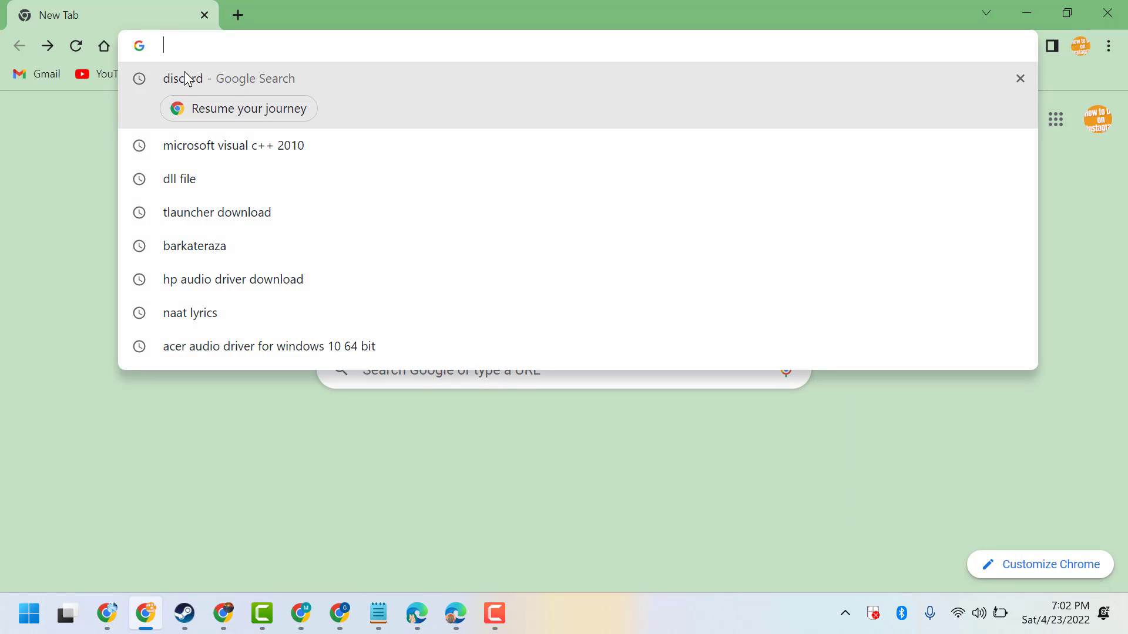
type("image communication")
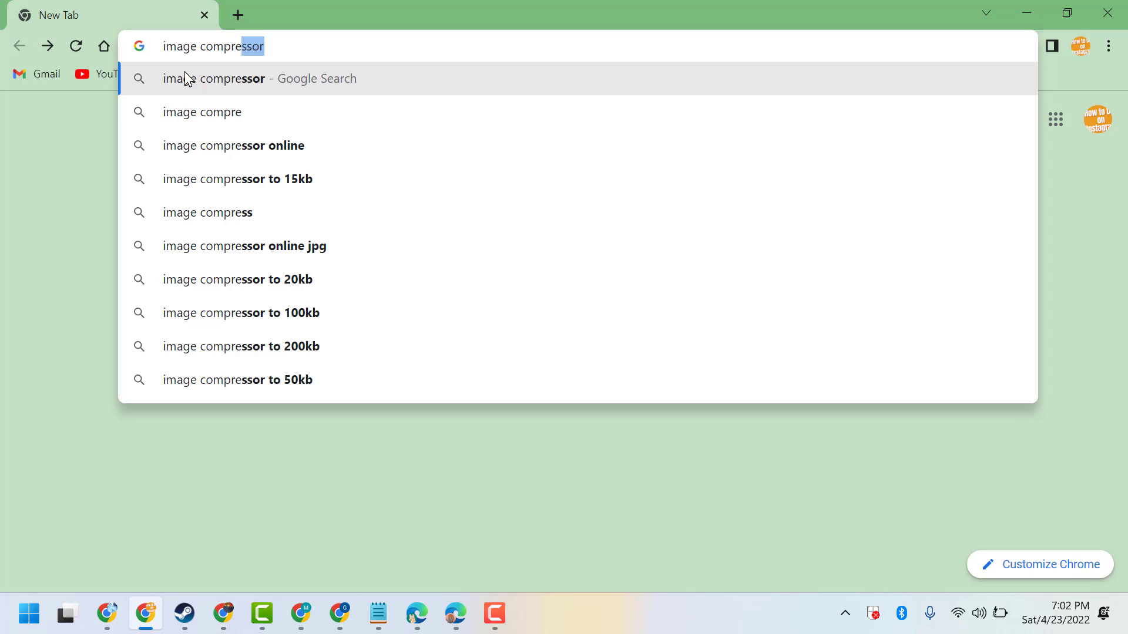
mouse_move(203, 104)
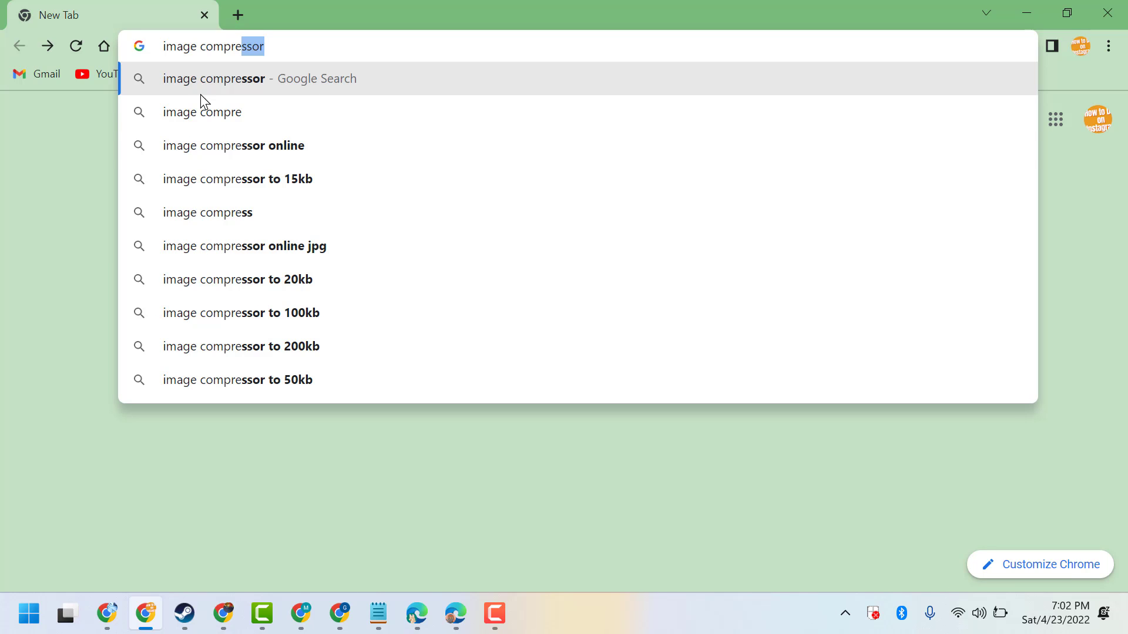
Run the 'image compressor online' search, reach iLoveIMG's Compress IMAGE page, then bring up File Explorer
left_click(232, 146)
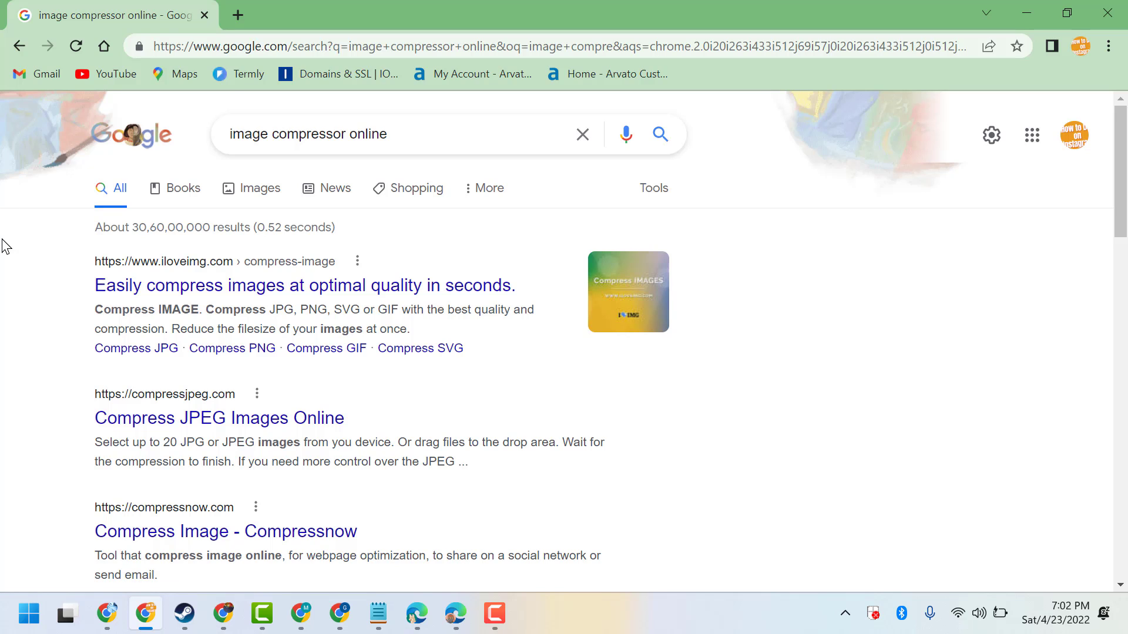
scroll("down", 3)
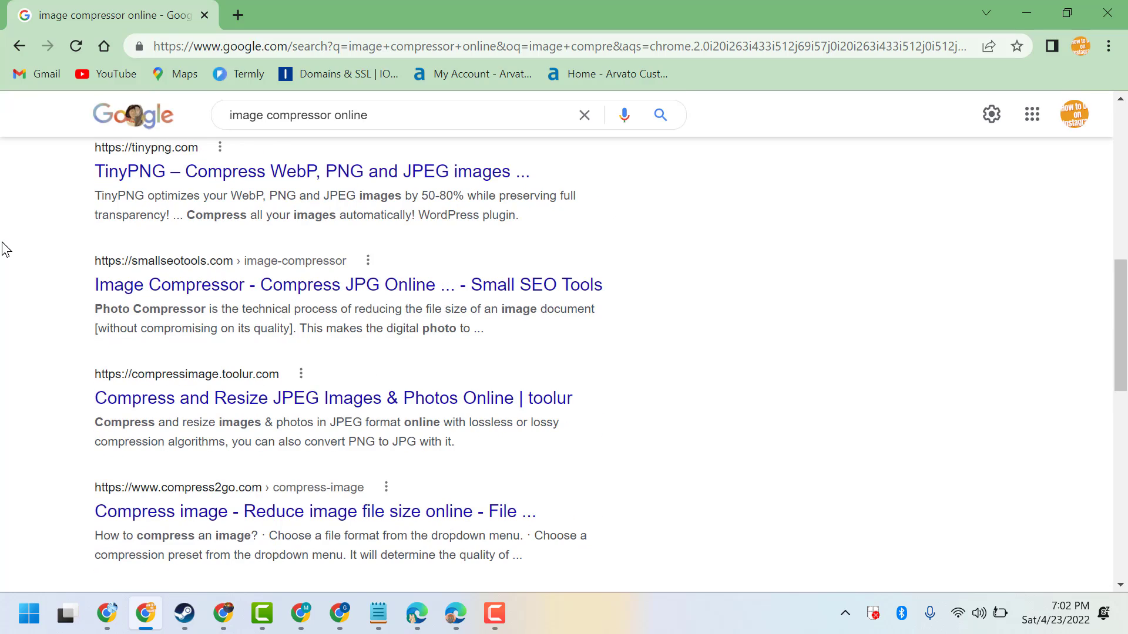
scroll("down", 3)
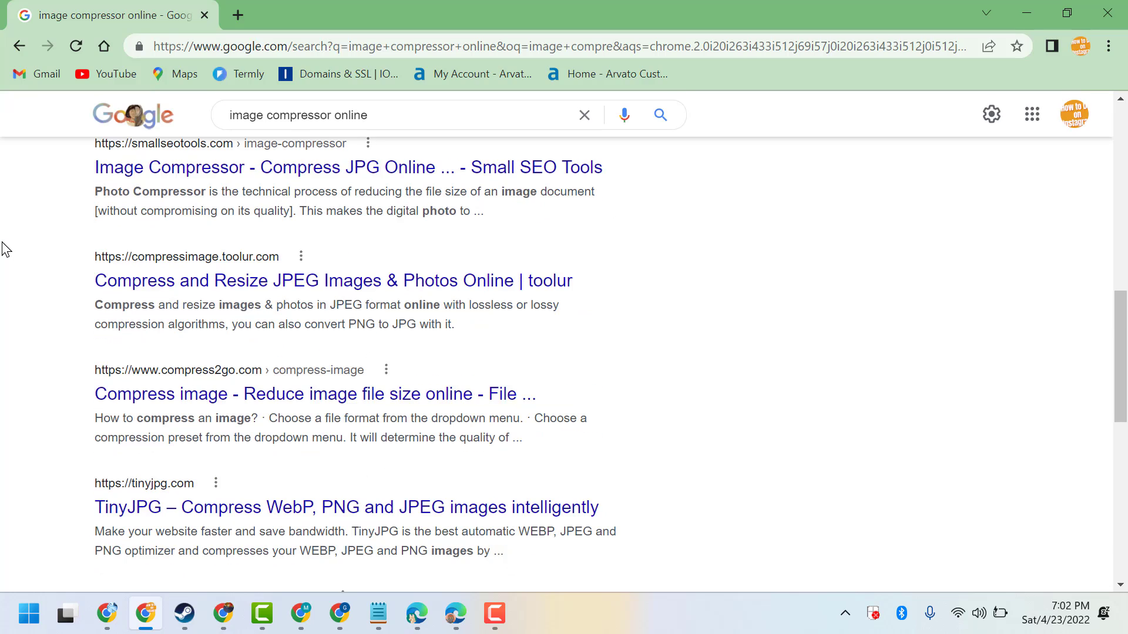
scroll("up", 3)
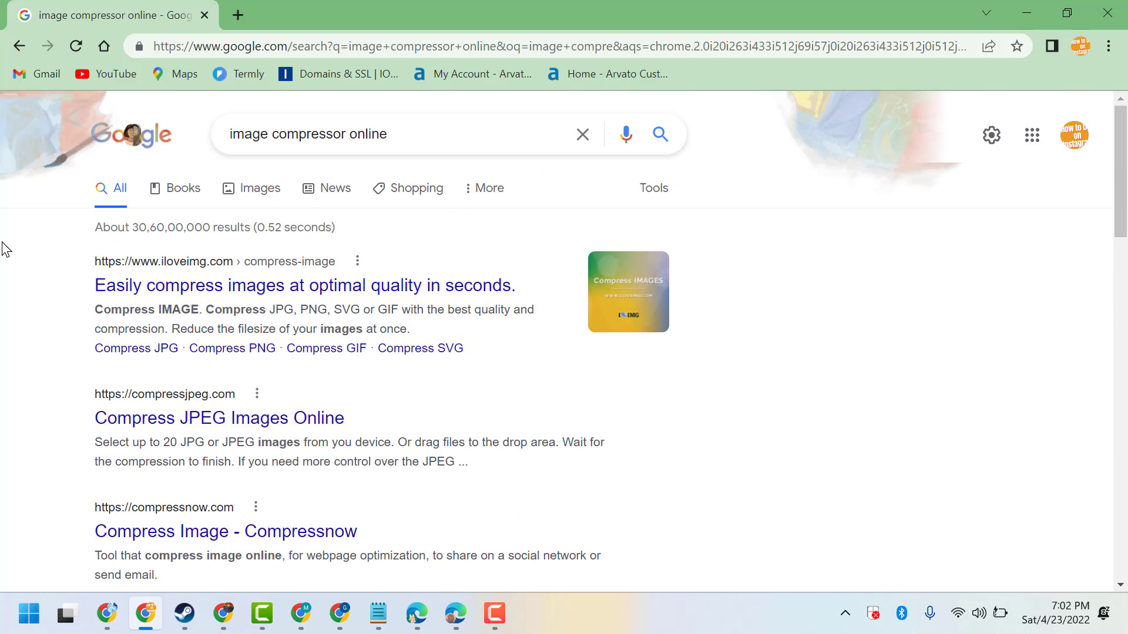
mouse_move(140, 301)
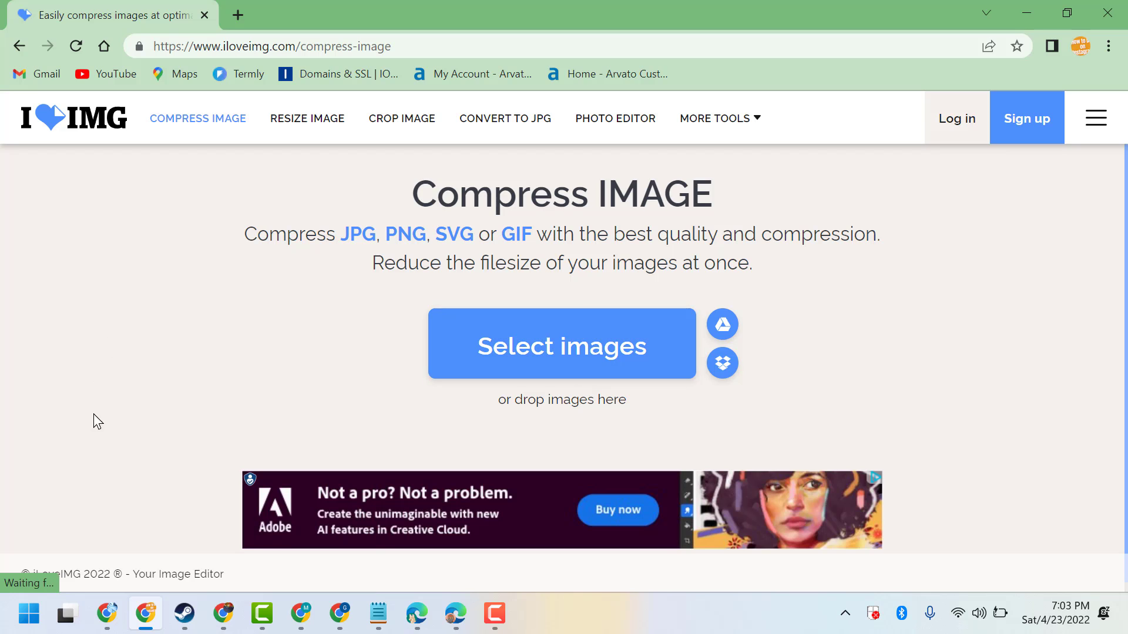
left_click(28, 615)
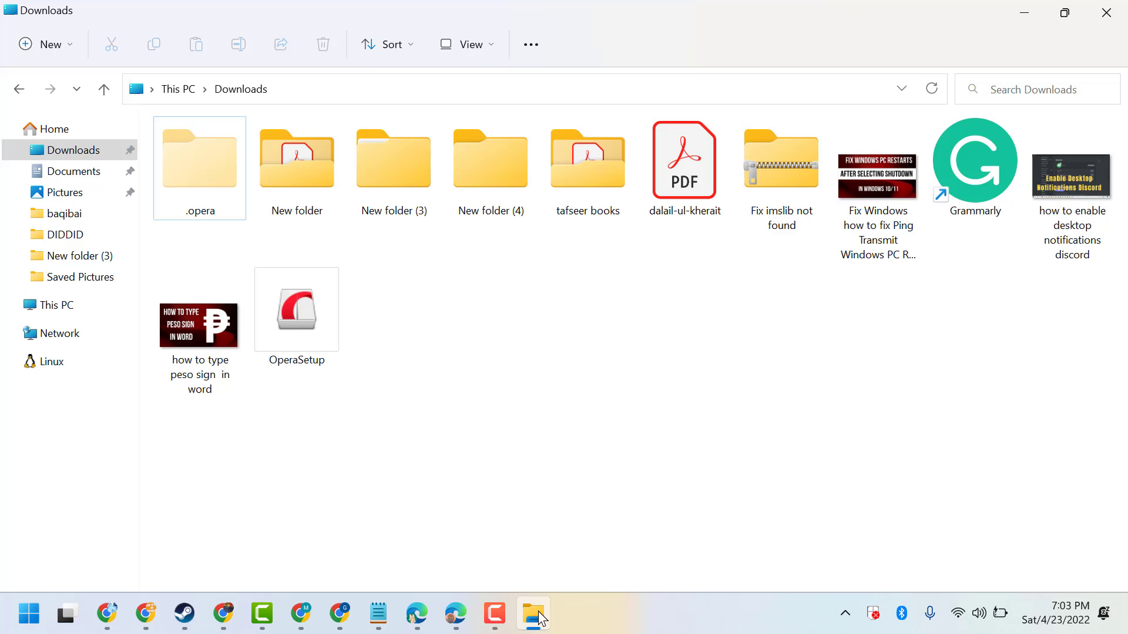
mouse_move(689, 305)
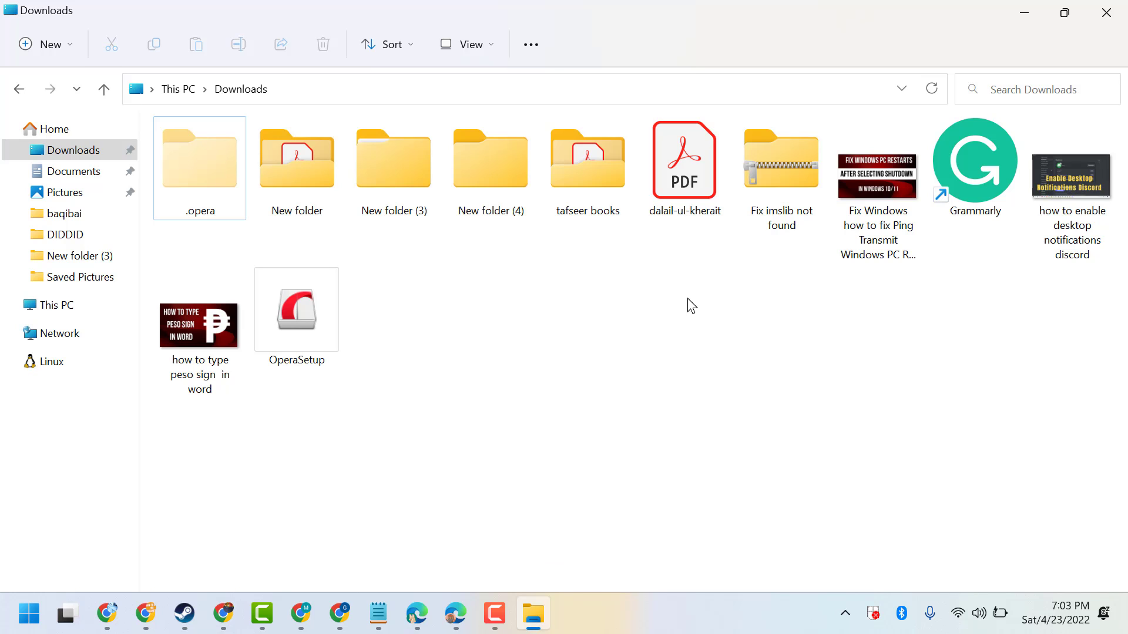
mouse_move(878, 226)
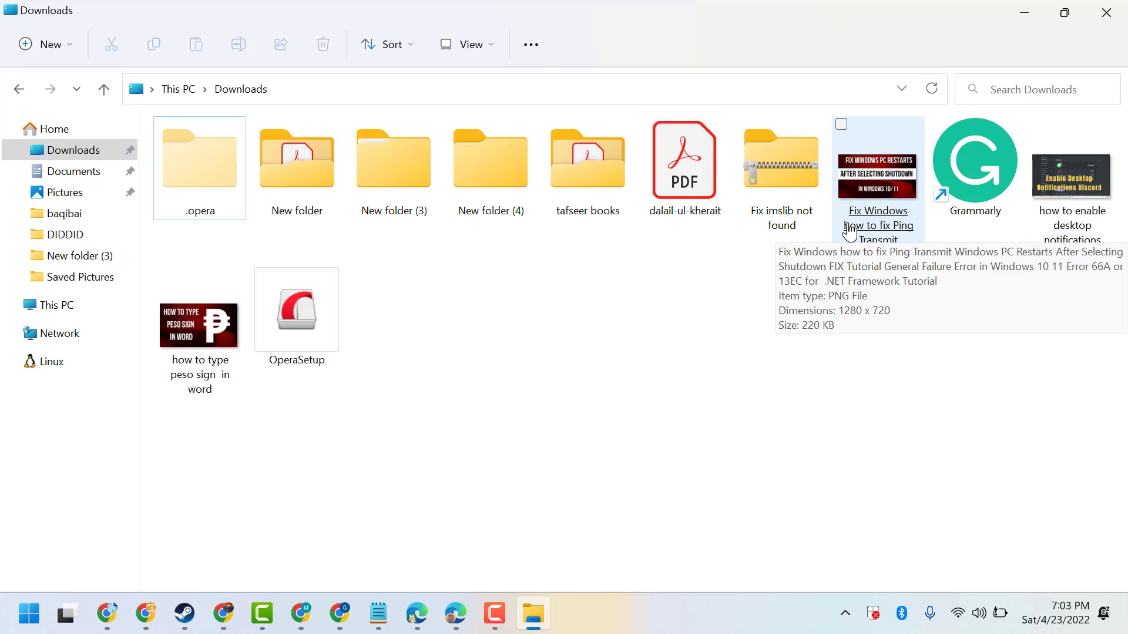
mouse_move(854, 278)
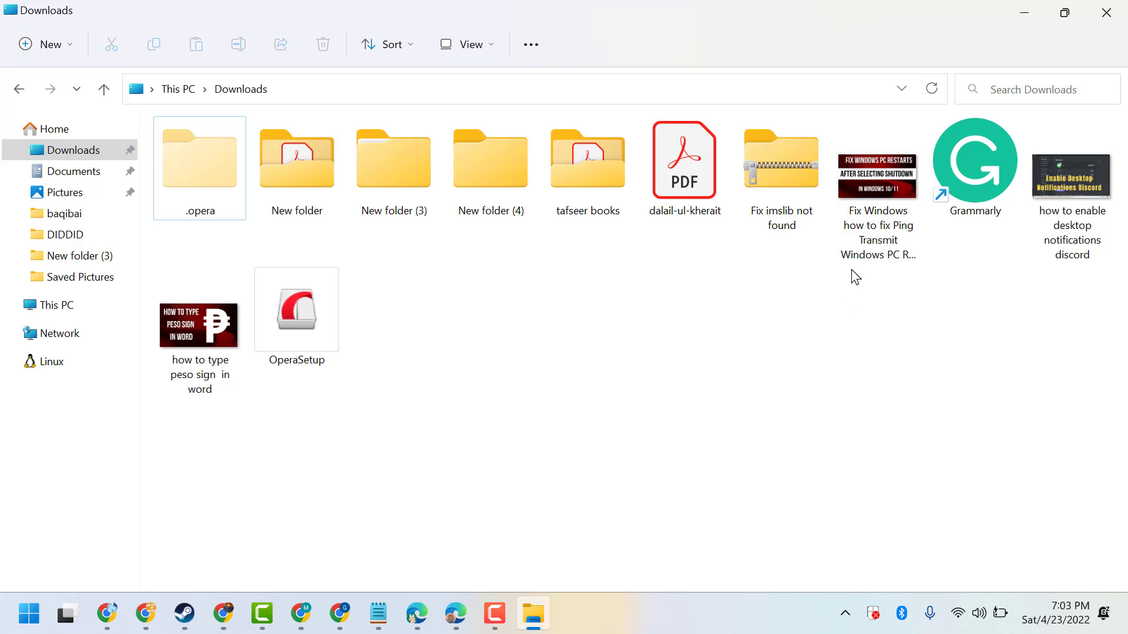
mouse_move(855, 245)
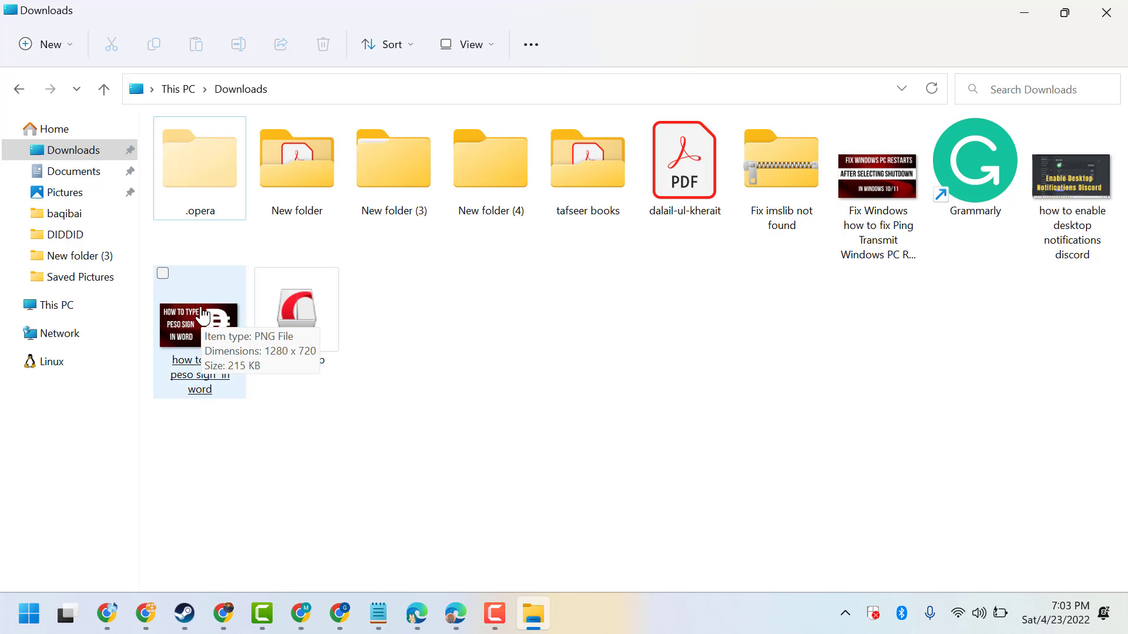
Select the 'how to type peso sign in word' PNG in Downloads
left_click(200, 325)
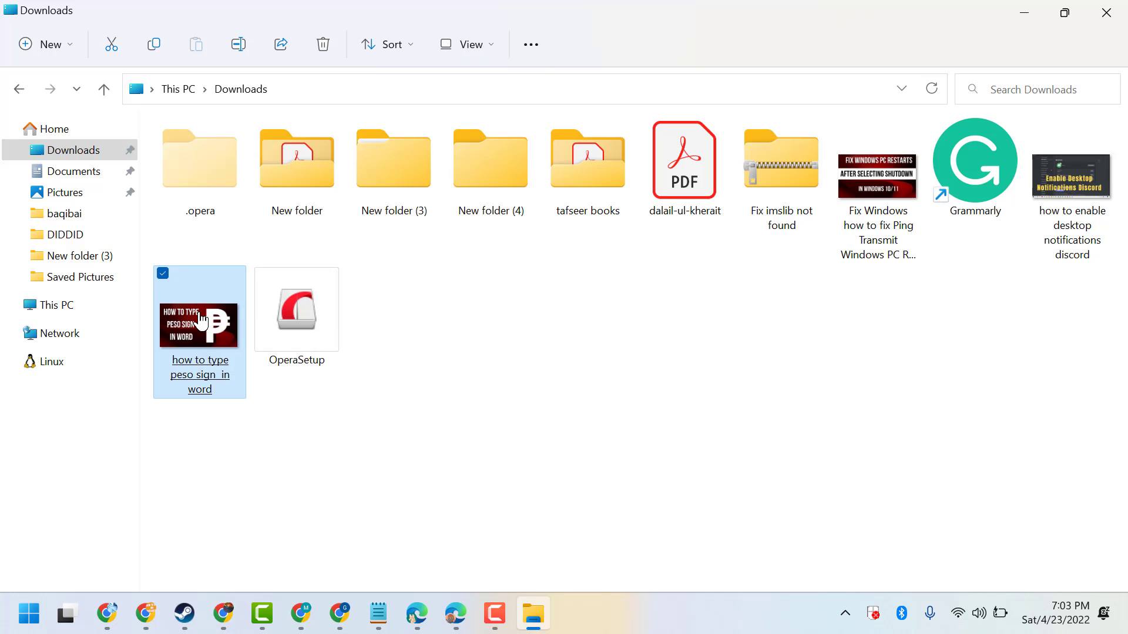
Check the PNG's Properties Details (1280 × 720, 215 KB) and cancel out of the dialog
right_click(199, 326)
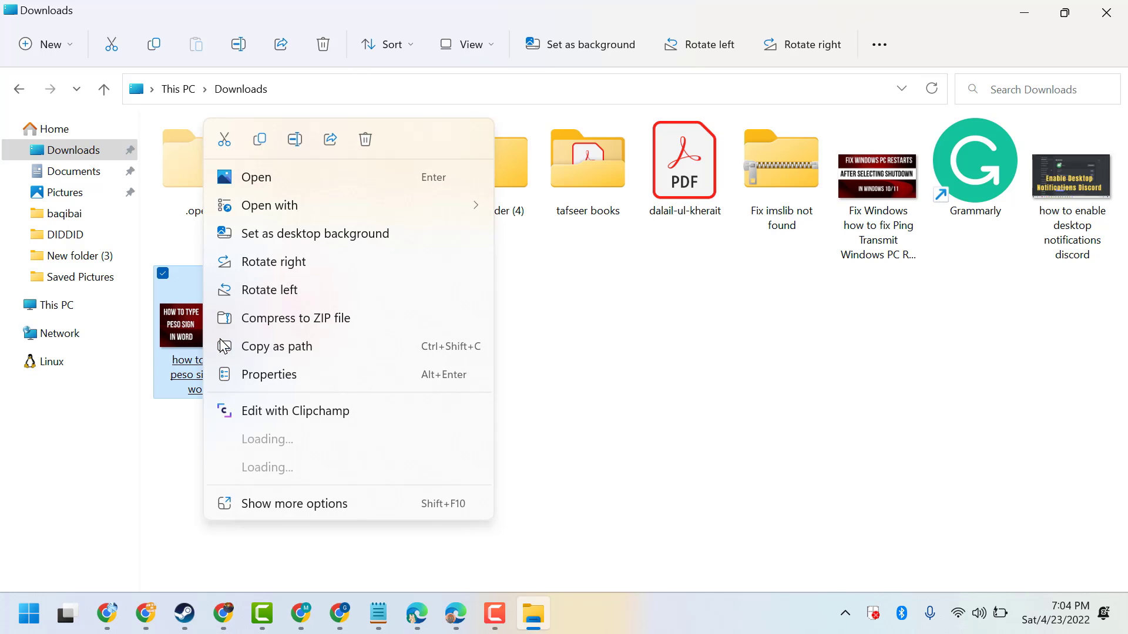
left_click(270, 374)
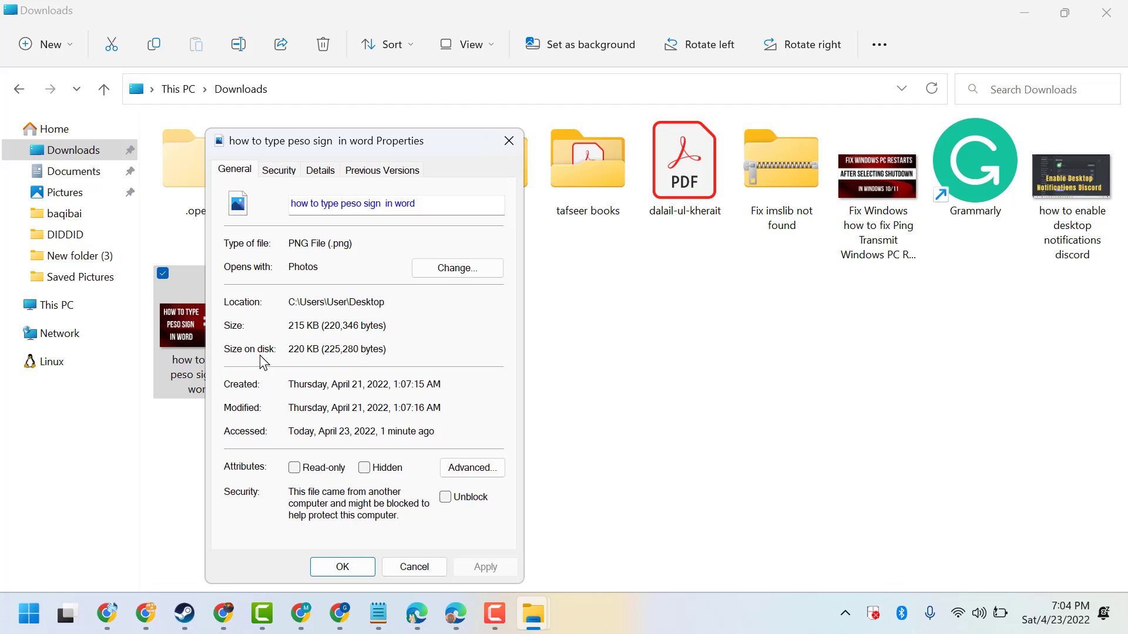
left_click(319, 169)
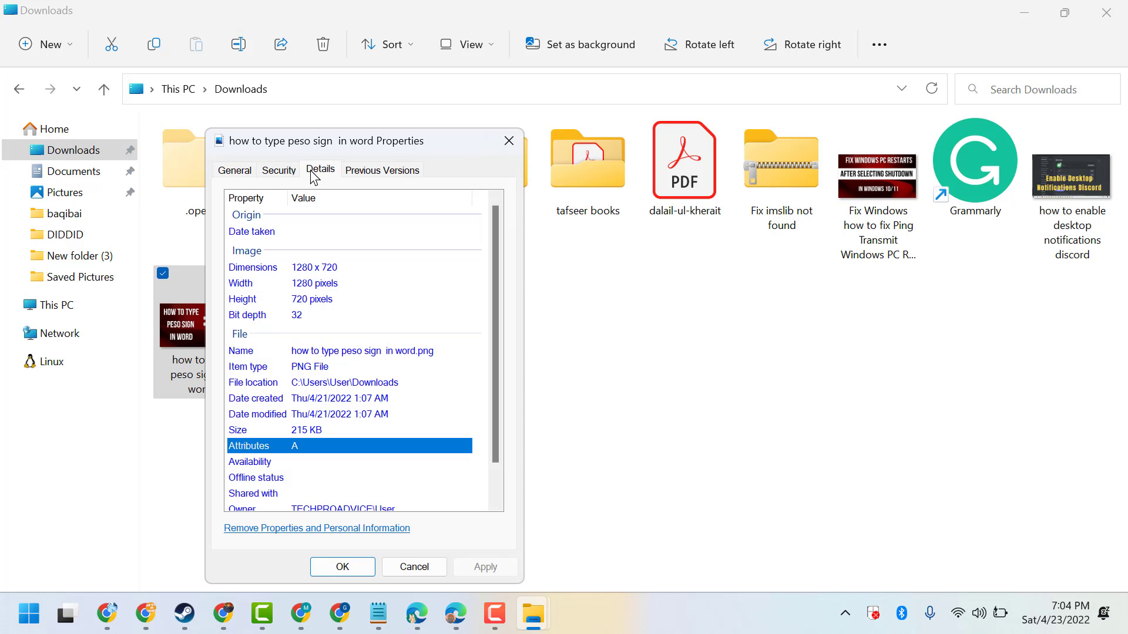
mouse_move(342, 430)
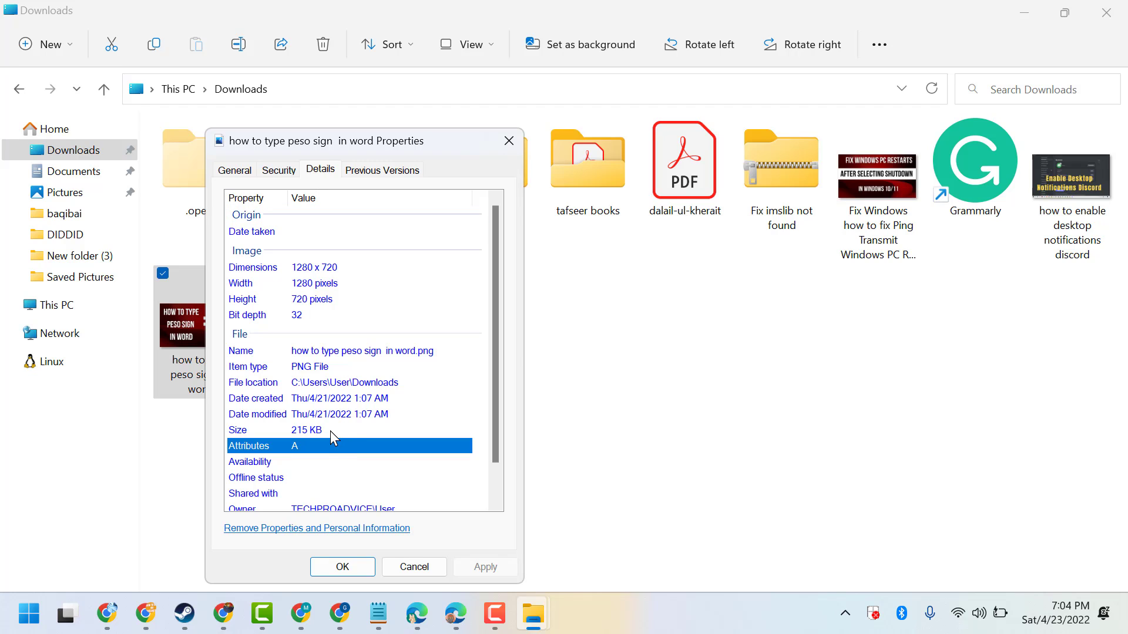
mouse_move(413, 566)
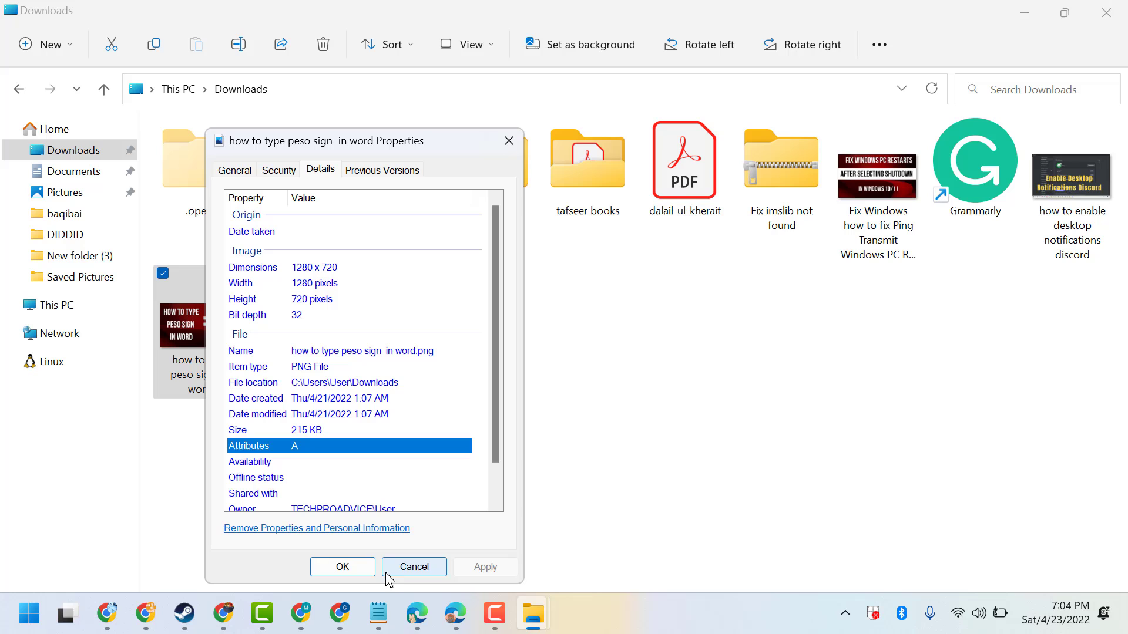
left_click(413, 566)
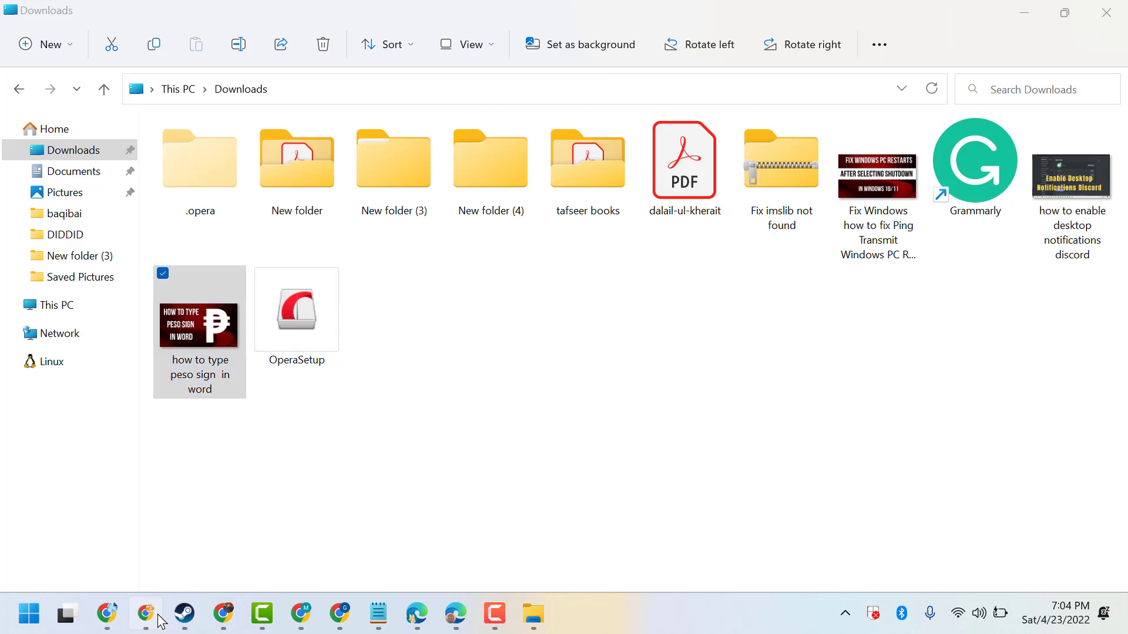
Upload the peso sign thumbnail via Select images on the iLoveIMG compression page
left_click(145, 615)
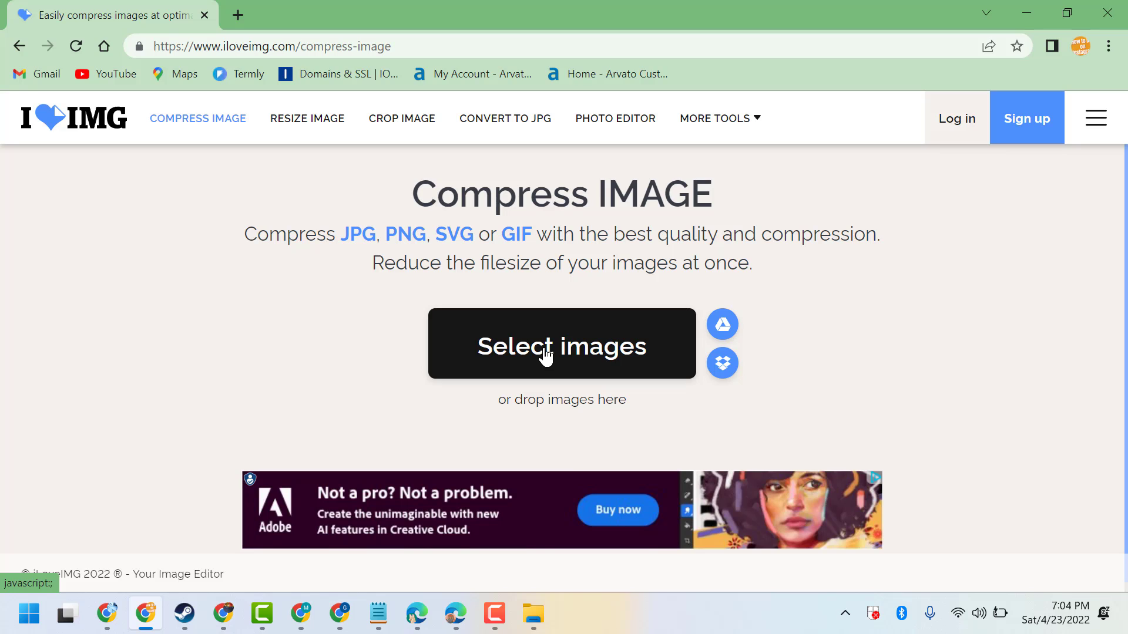
left_click(562, 344)
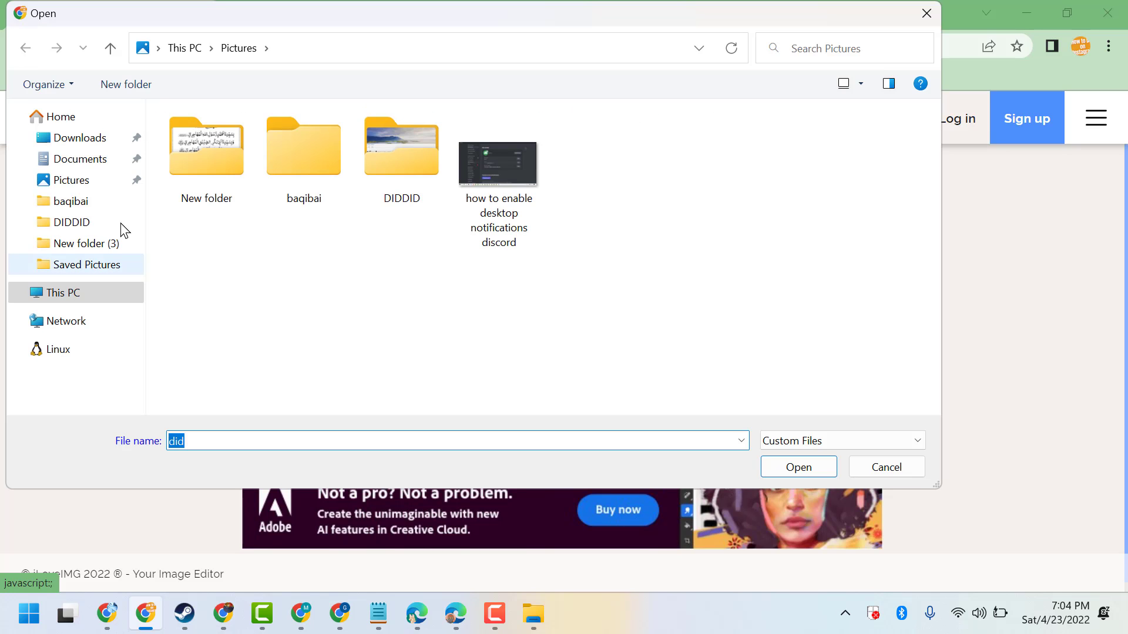
left_click(81, 138)
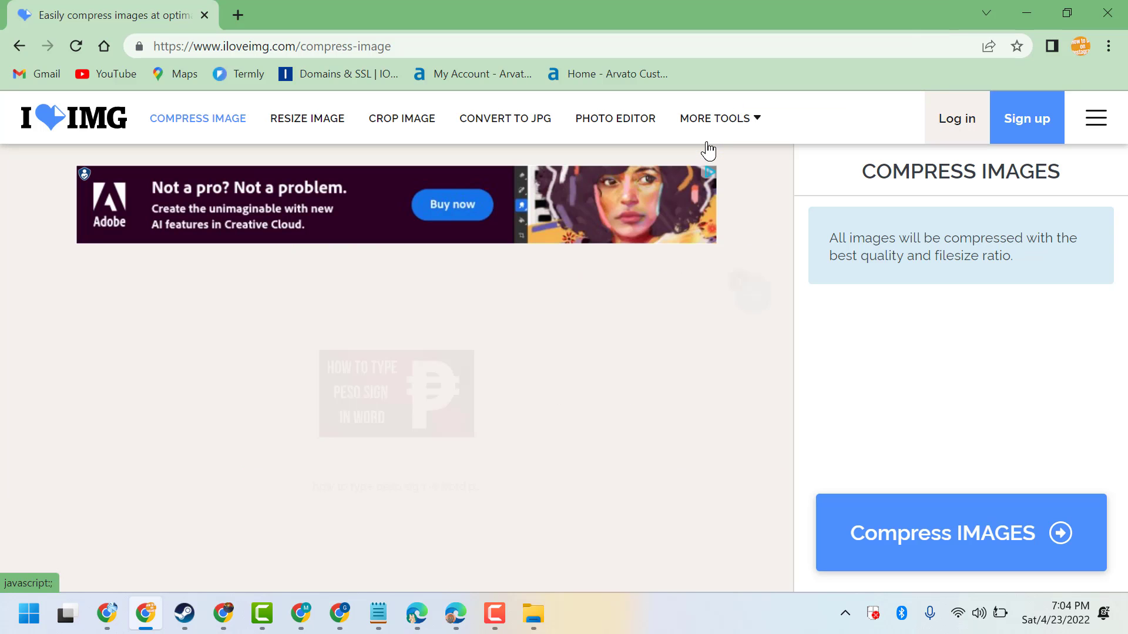
Compress the thumbnail from 215.18 KB to 80.81 KB (63% smaller) and start the download
left_click(396, 394)
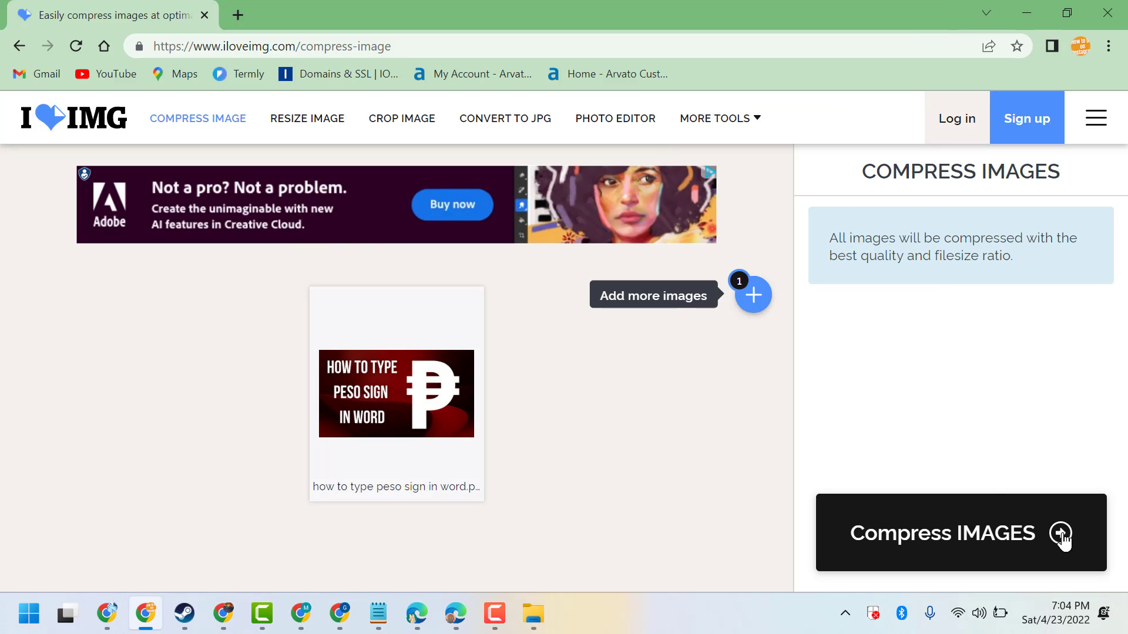
mouse_move(977, 554)
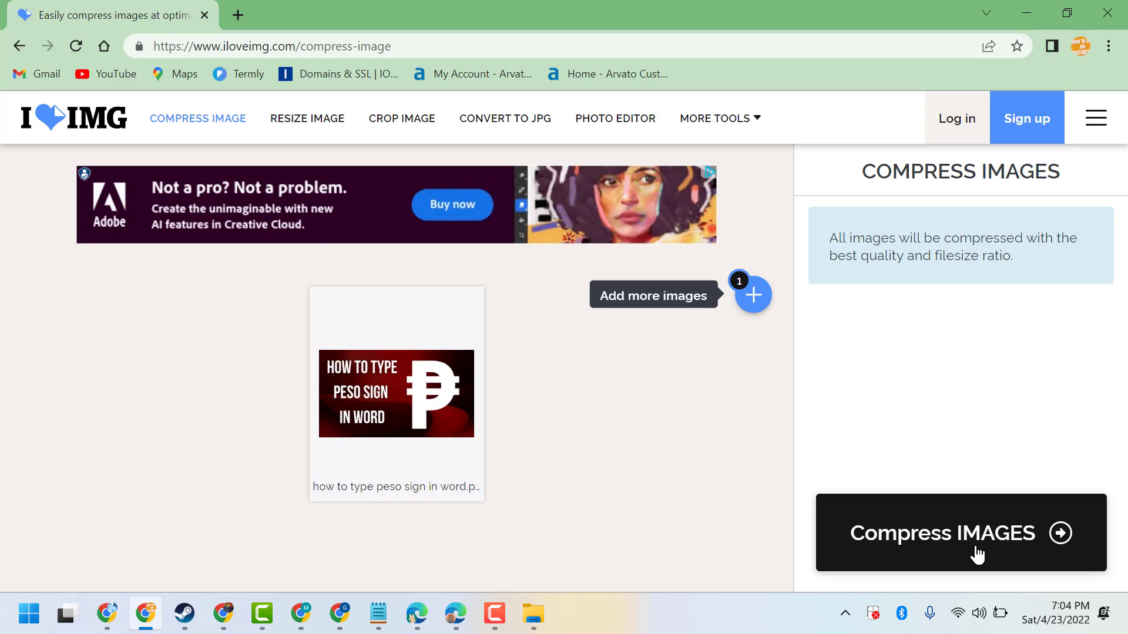
left_click(942, 534)
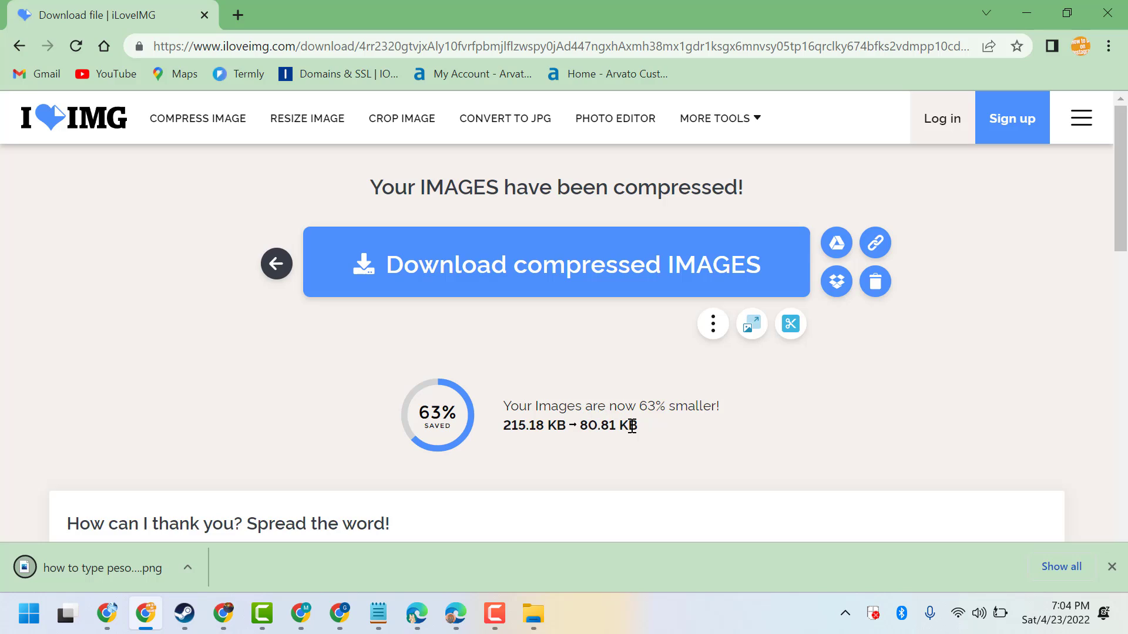
mouse_move(598, 455)
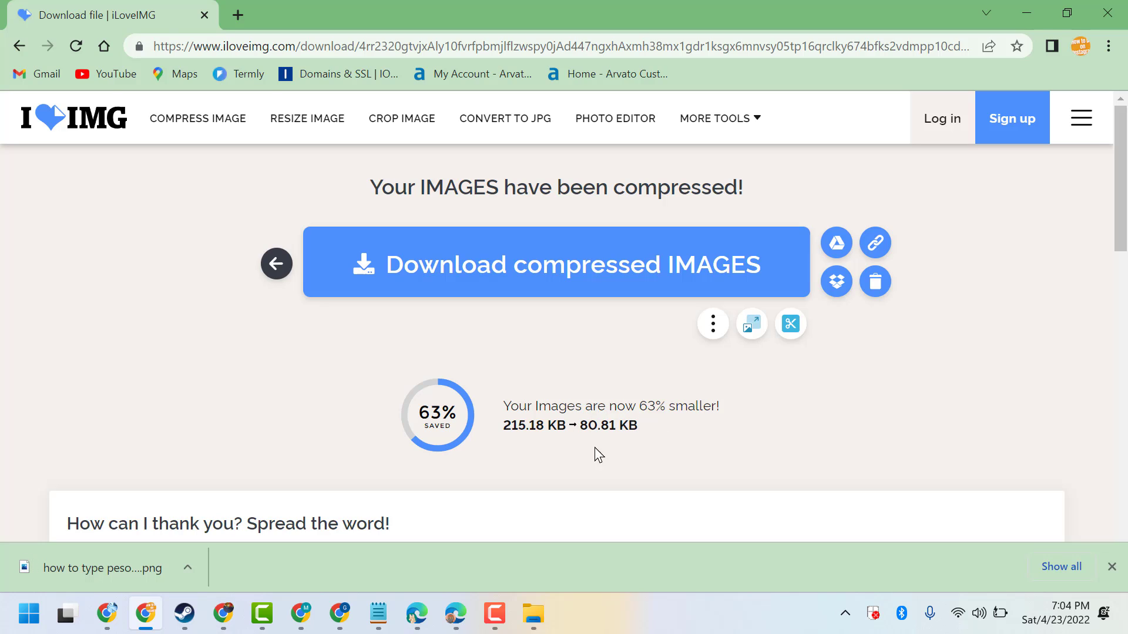
mouse_move(535, 443)
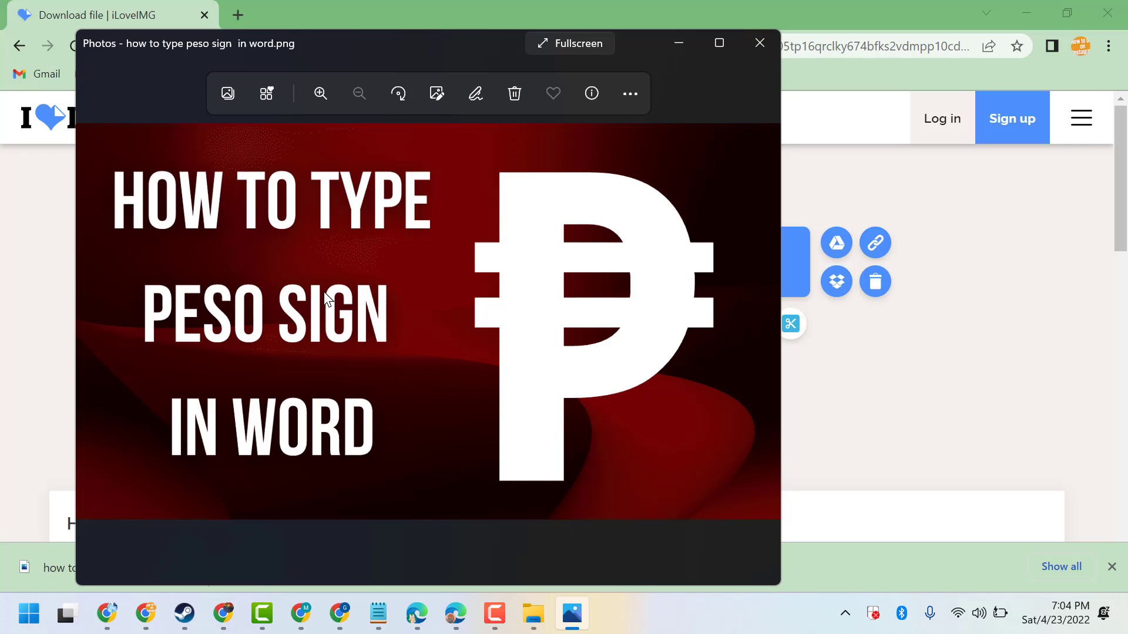
mouse_move(533, 614)
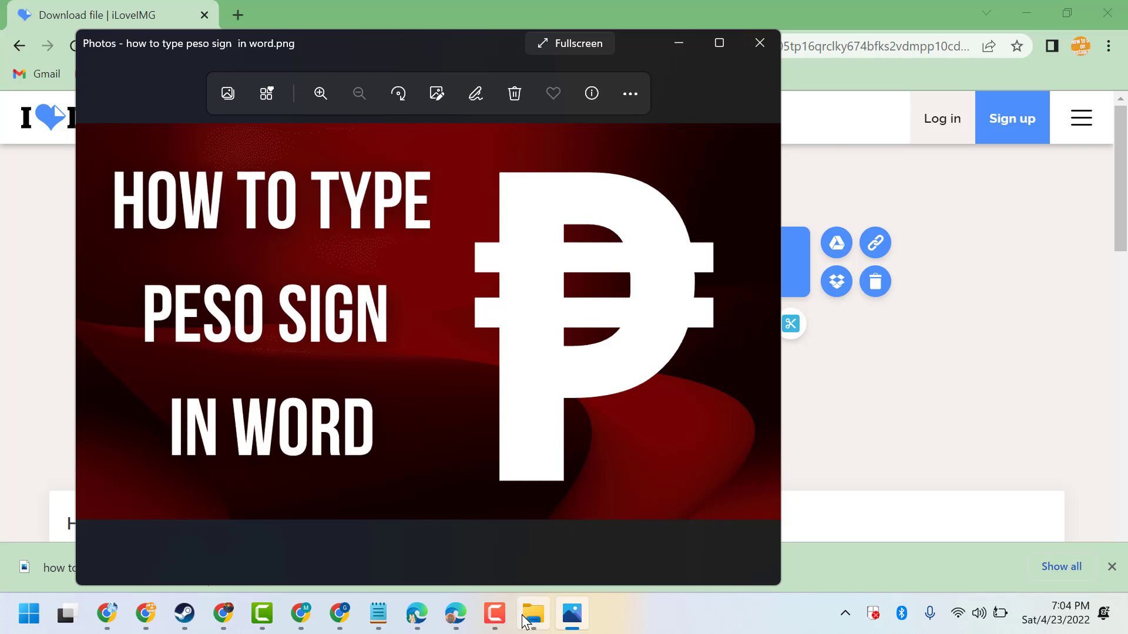
Open the original 215 KB PNG from Downloads in a second Photos window for comparison
left_click(532, 615)
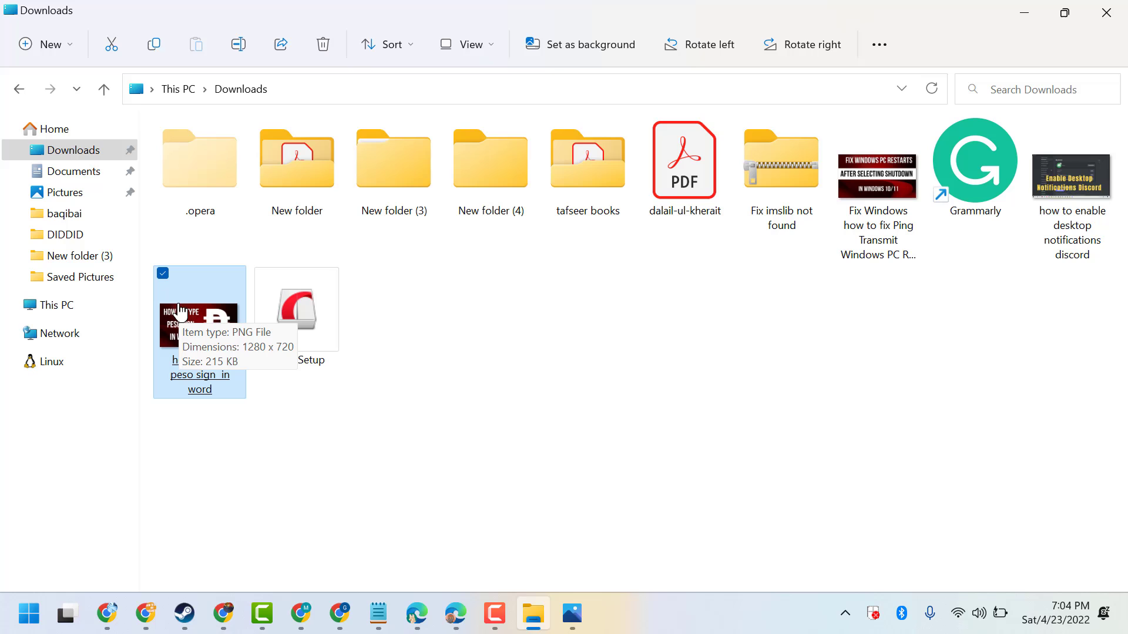
double_click(200, 324)
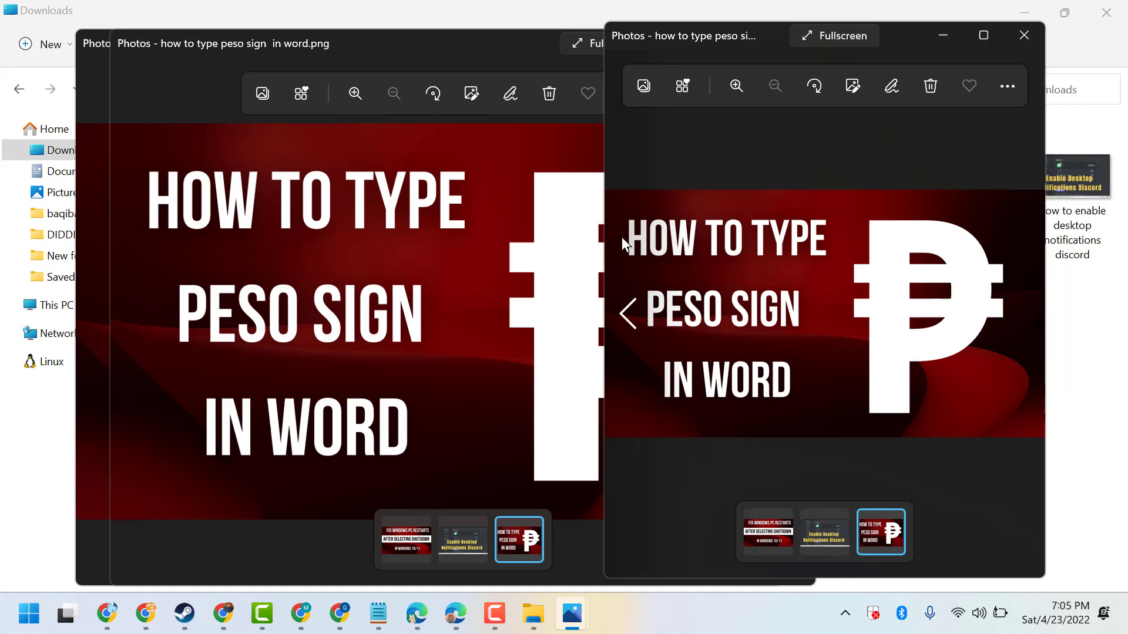
mouse_move(611, 319)
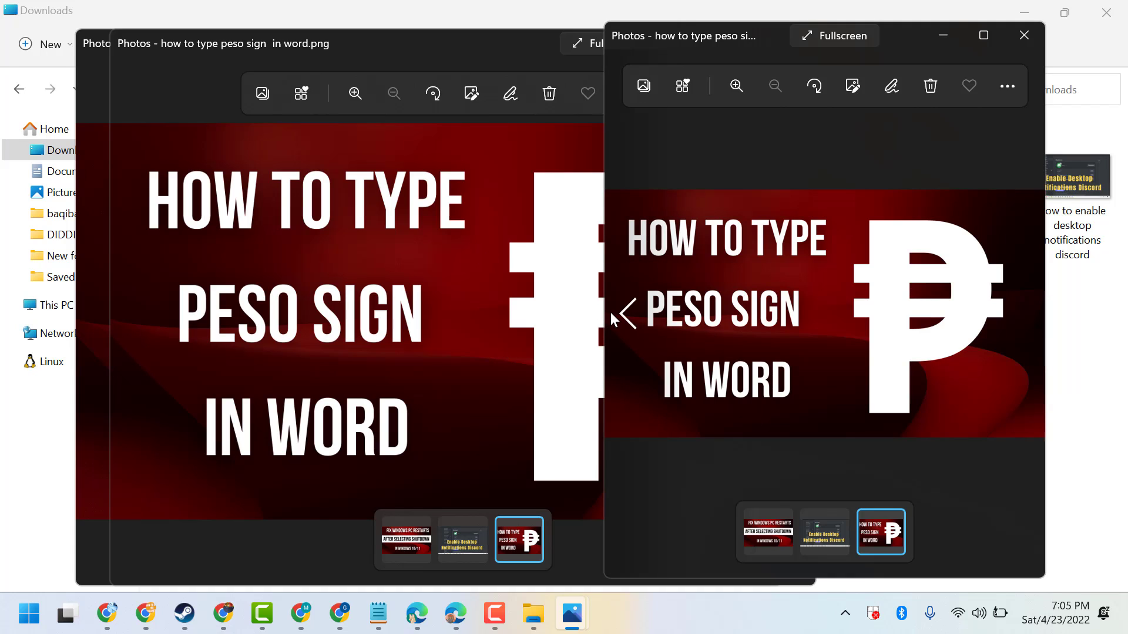
mouse_move(677, 366)
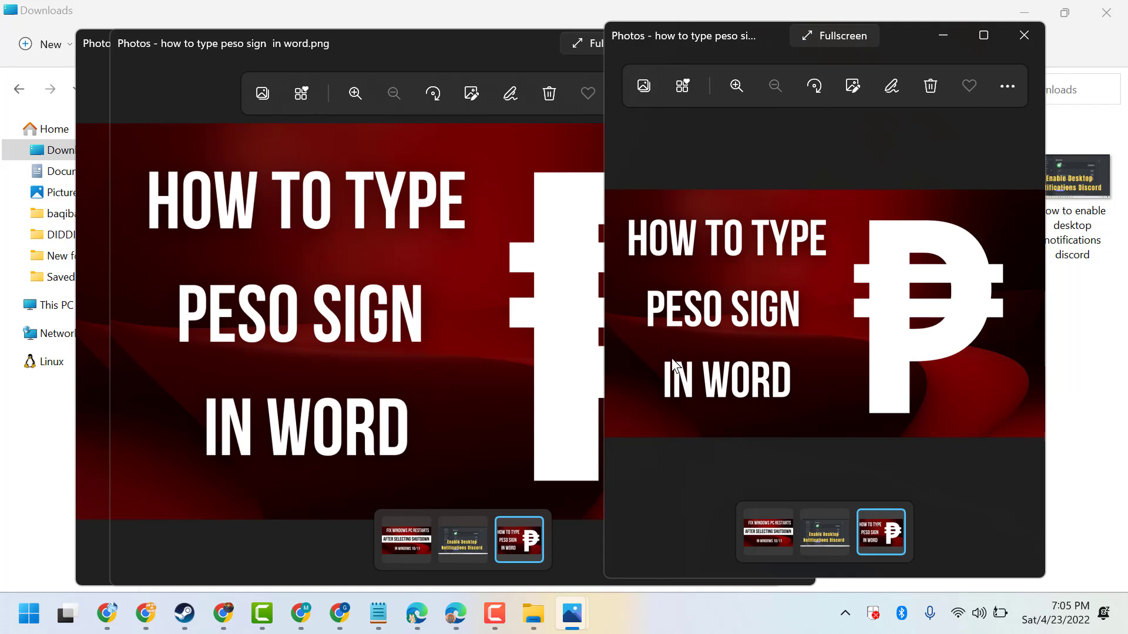
mouse_move(522, 274)
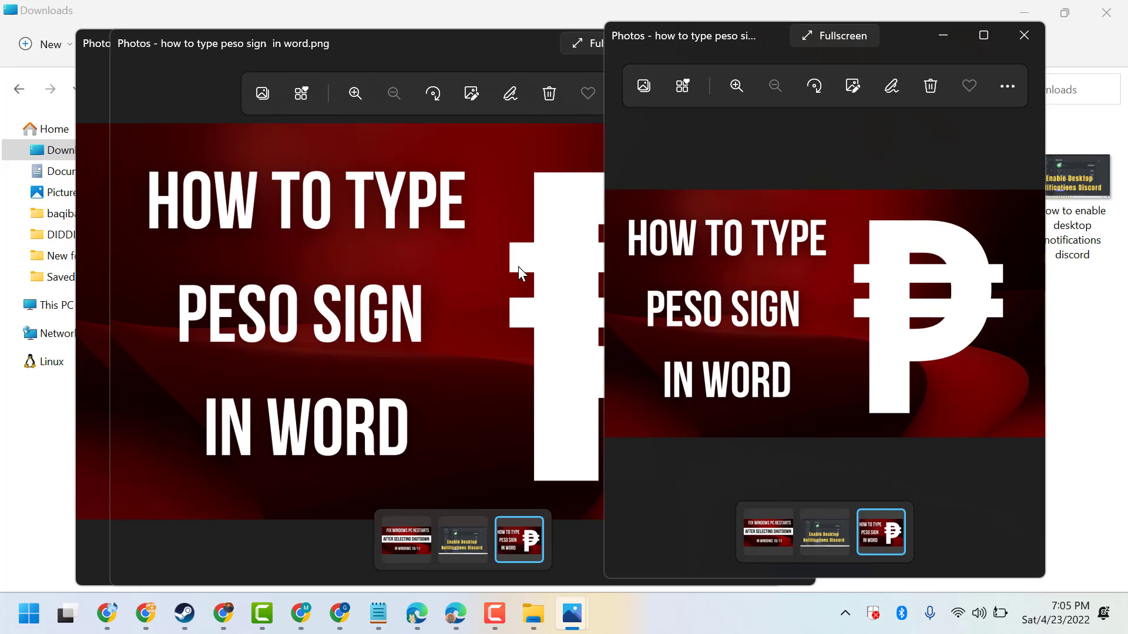
mouse_move(510, 286)
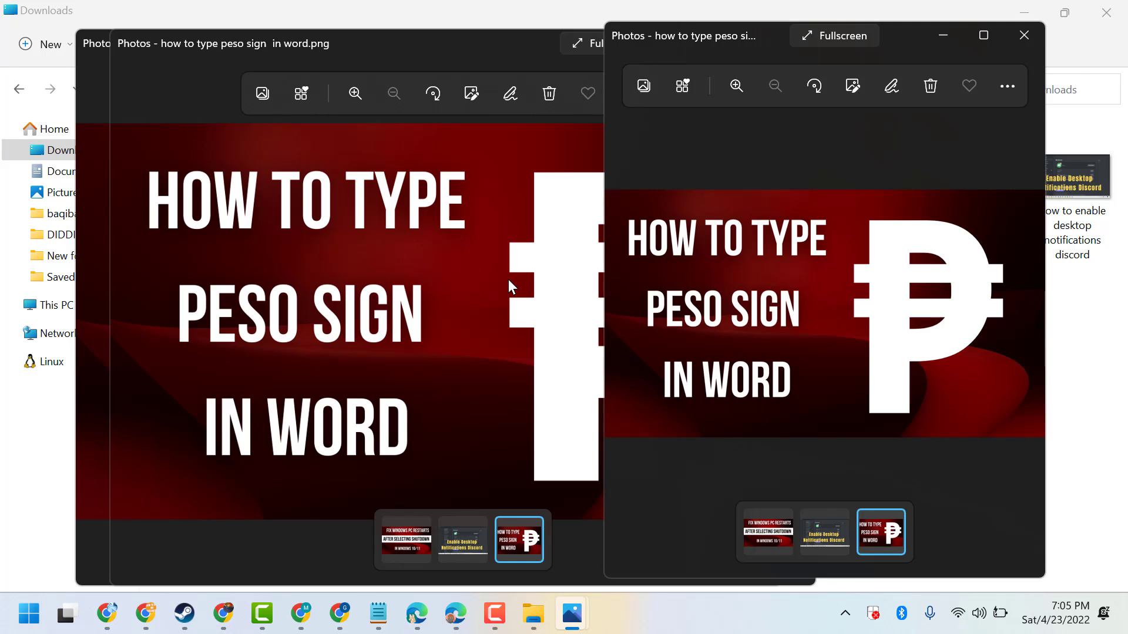